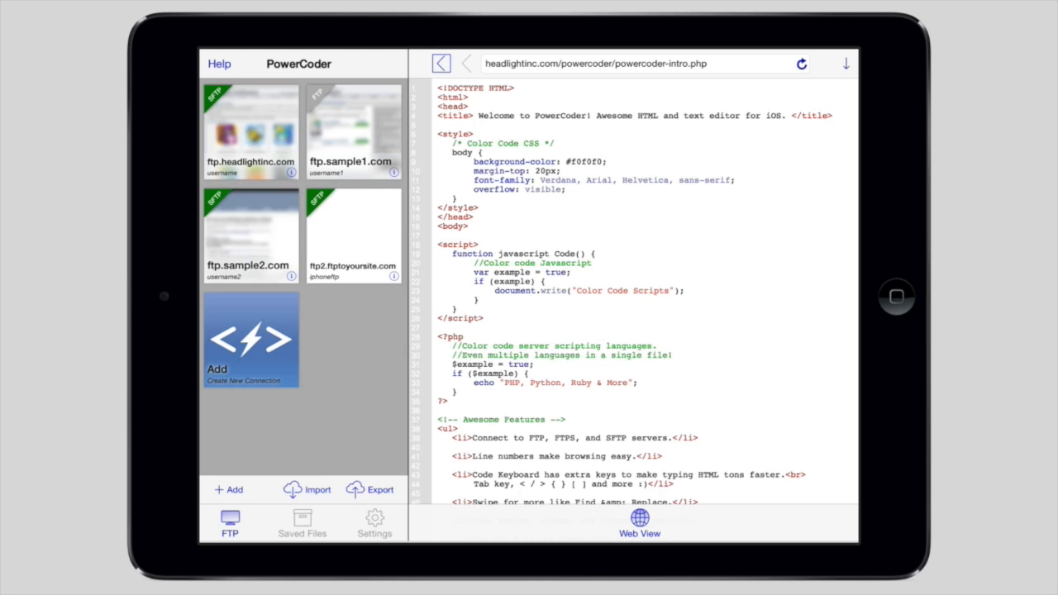
- Connect to ftp2.ftptoyoursite.com and load html5-template/index.html into the editor
{"action": "left_click", "coordinate": [352, 236]}
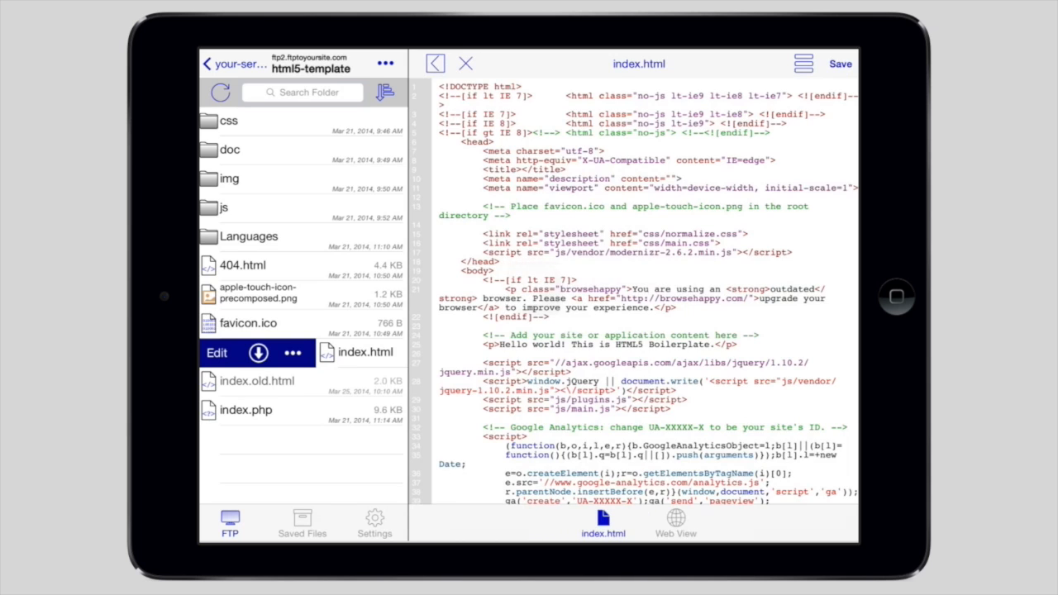
- Enter 'PowerCode' between the title tags, then return to the your-server.com folder listing
{"action": "left_click", "coordinate": [523, 169]}
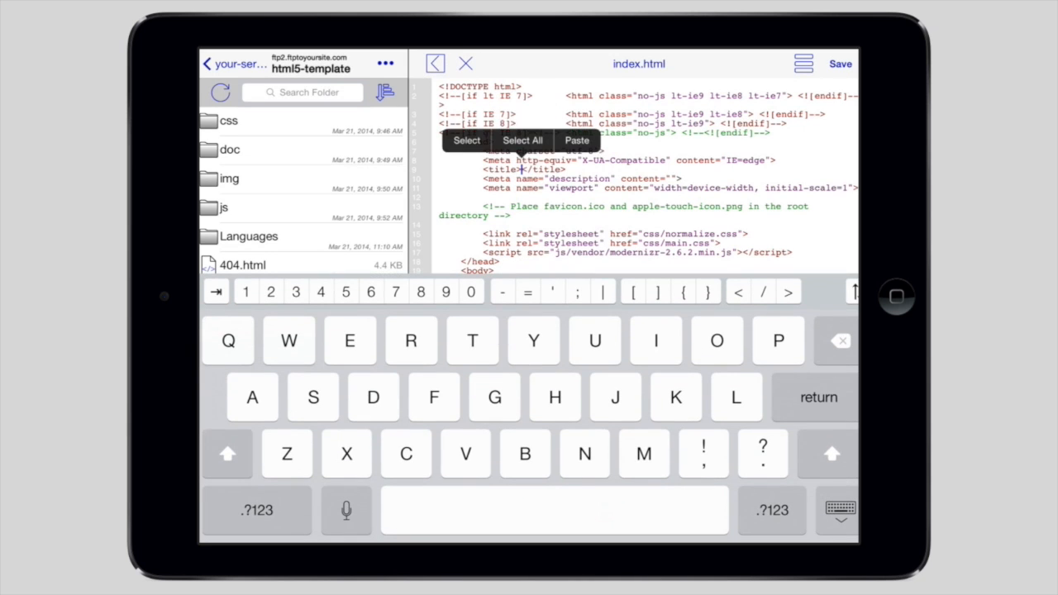
{"action": "type", "text": "PowerCode"}
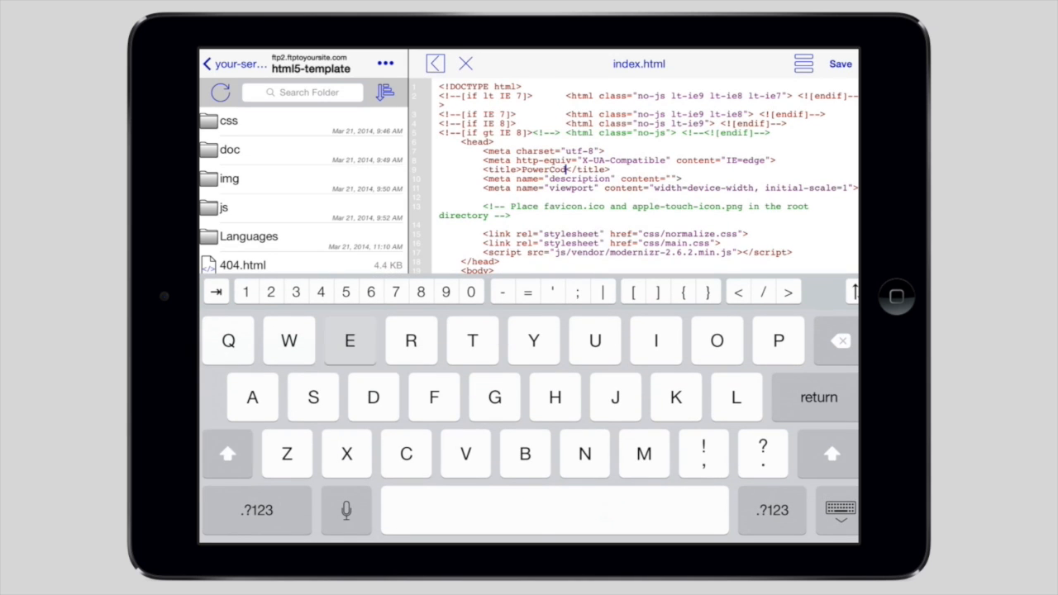
{"action": "left_click", "coordinate": [839, 63]}
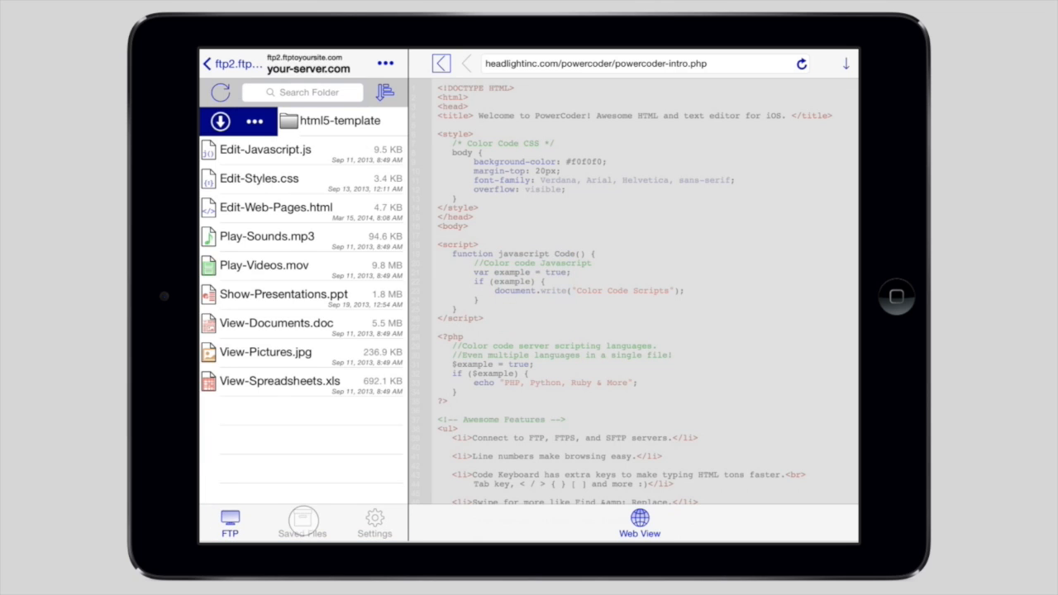
- From Saved Files, open the saved html5-template copy and load index.php locally
{"action": "left_click", "coordinate": [302, 520]}
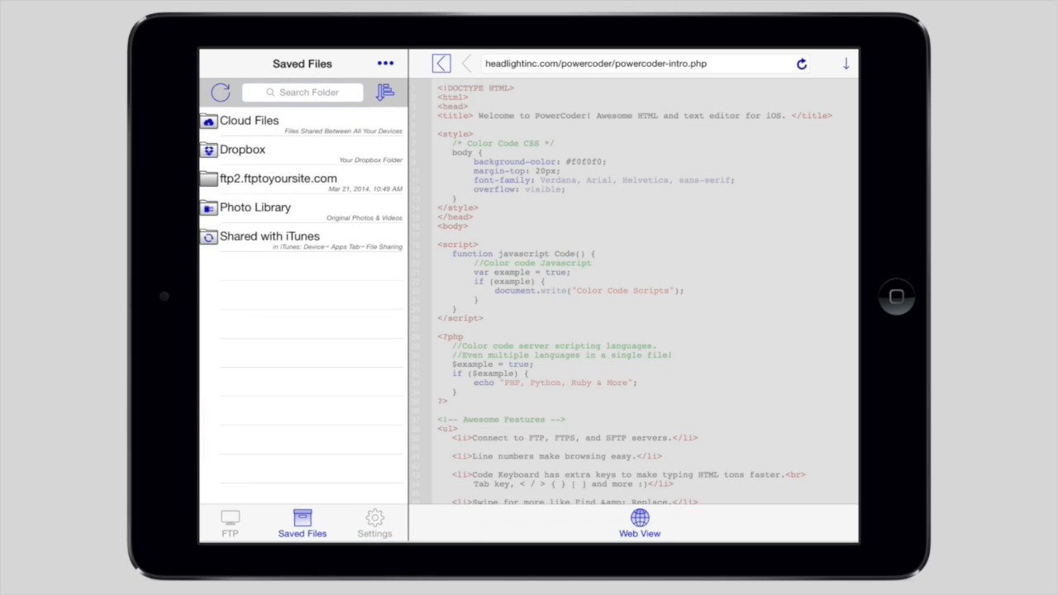
{"action": "left_click", "coordinate": [278, 178]}
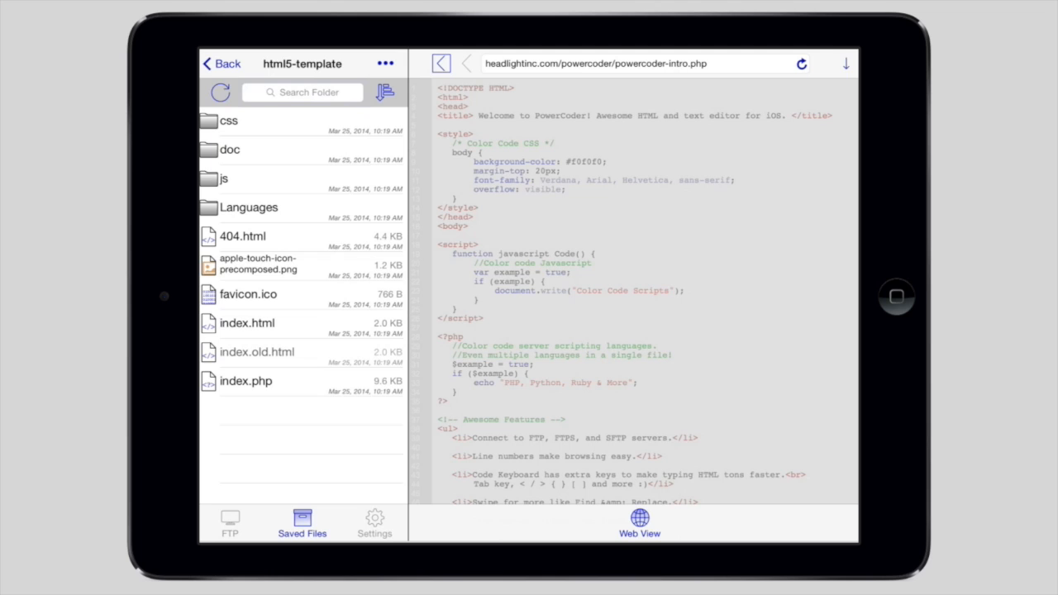
{"action": "left_click", "coordinate": [245, 381]}
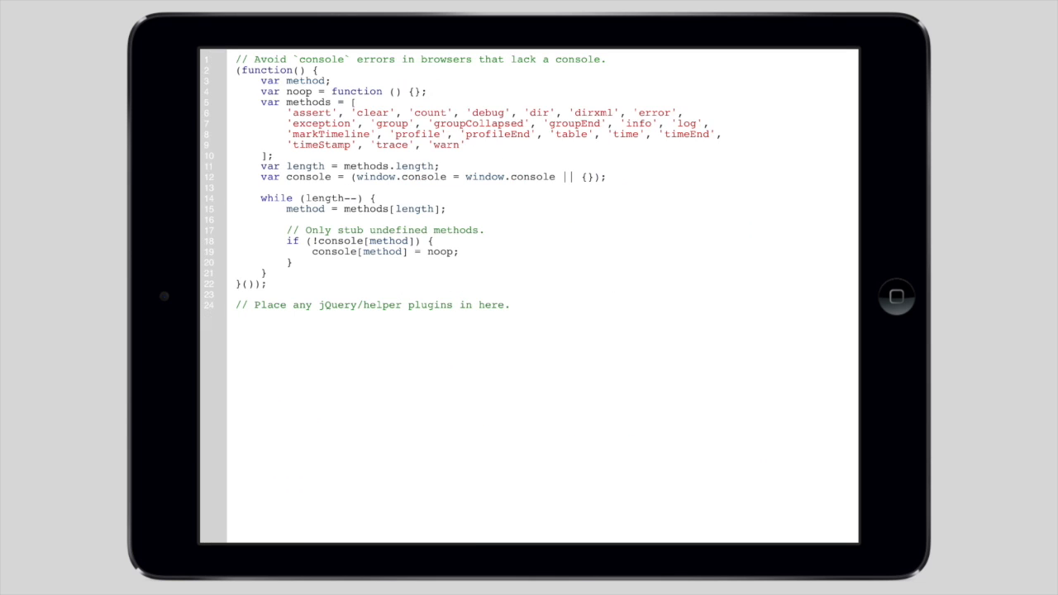
{"action": "scroll", "scroll_direction": "down", "scroll_amount": 3}
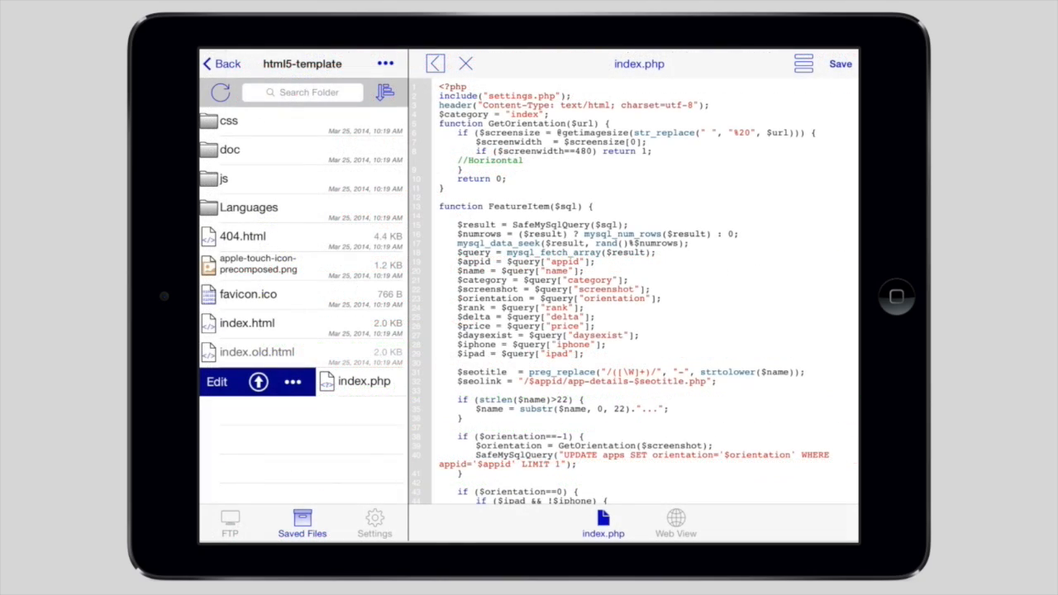
- Switch to full-screen editing and type the /* sample */ comment above the viewport check
{"action": "left_click", "coordinate": [426, 63]}
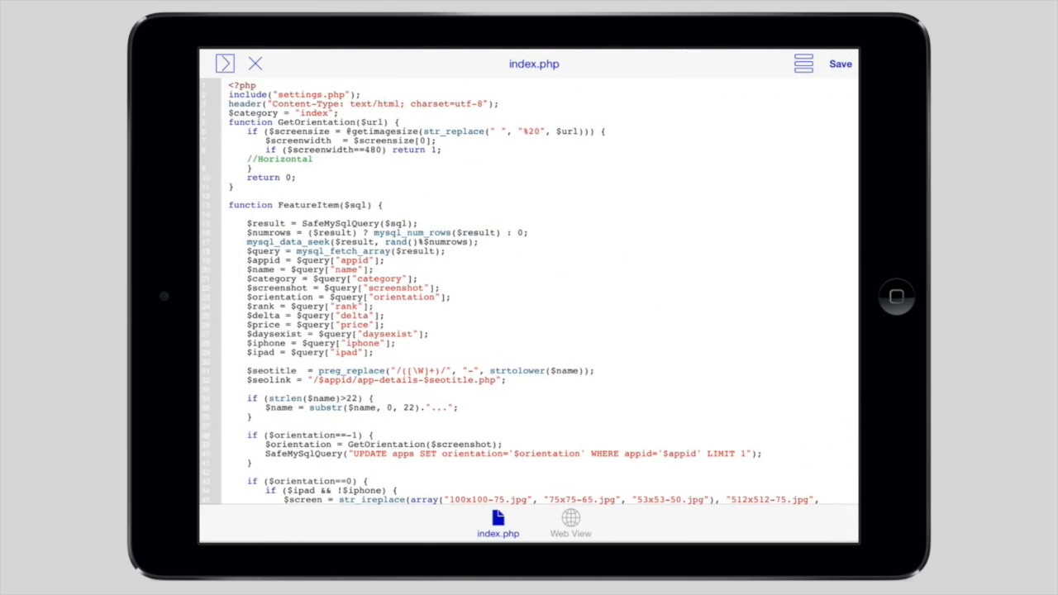
{"action": "scroll", "scroll_direction": "down", "scroll_amount": 3}
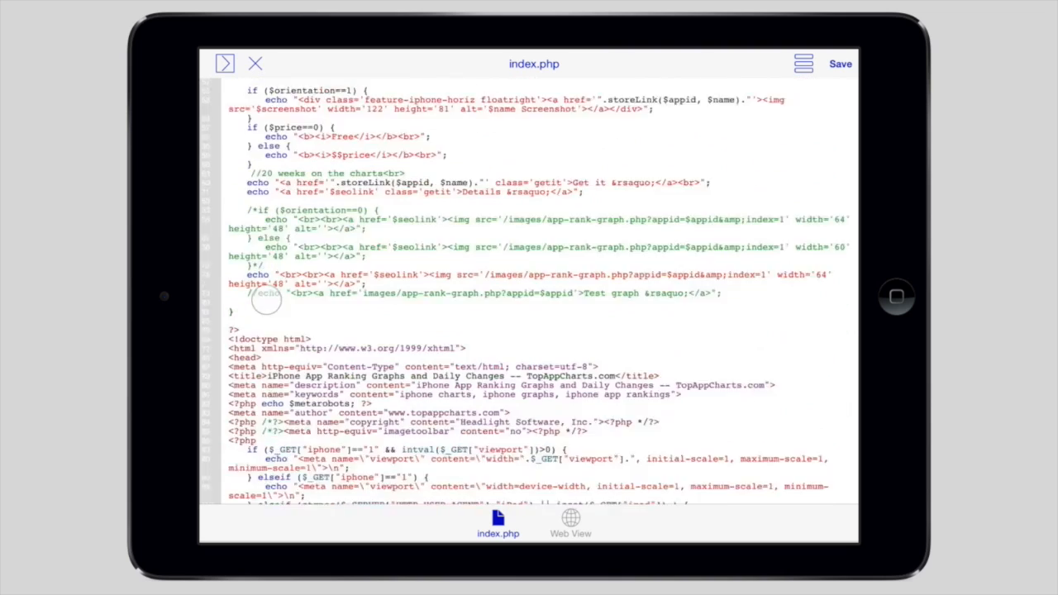
{"action": "scroll", "scroll_direction": "down", "scroll_amount": 3}
{"action": "type", "text": "/* sample"}
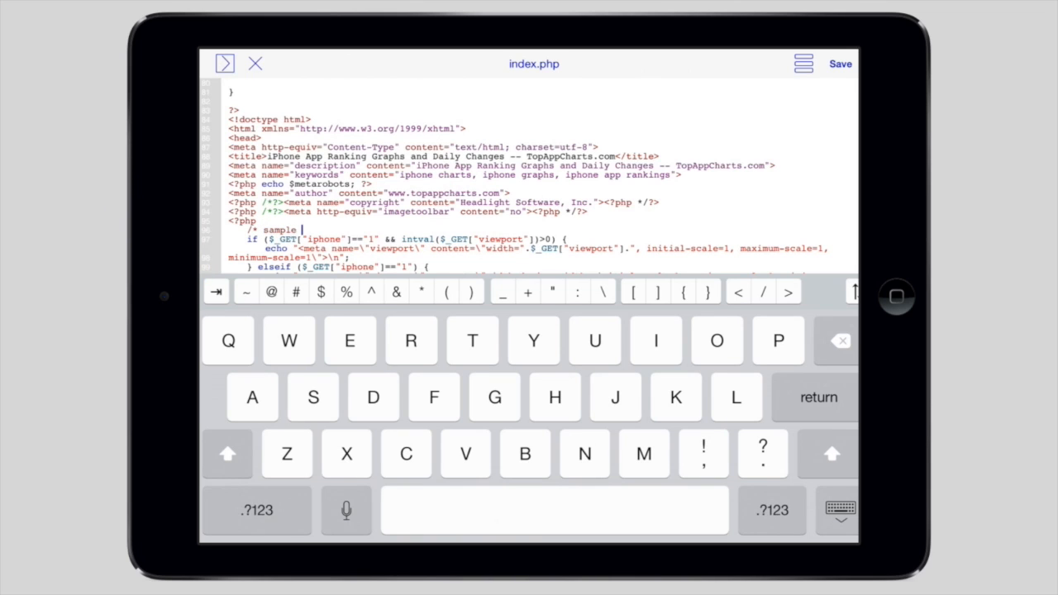
{"action": "type", "text": "*/"}
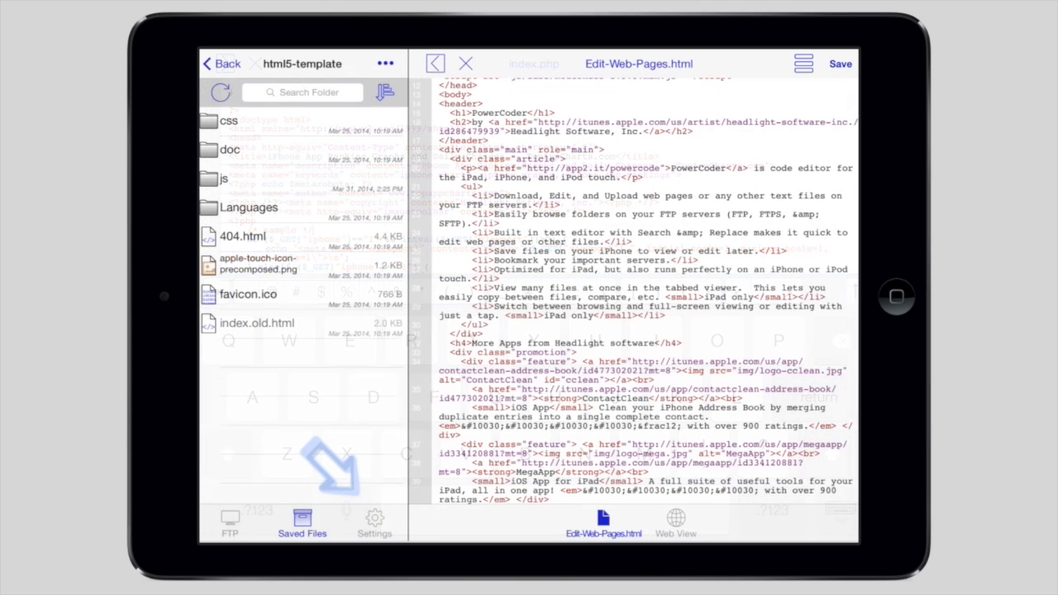
- In Settings, browse the Color Scheme options, keep Default, and scroll through the settings list
{"action": "left_click", "coordinate": [374, 520]}
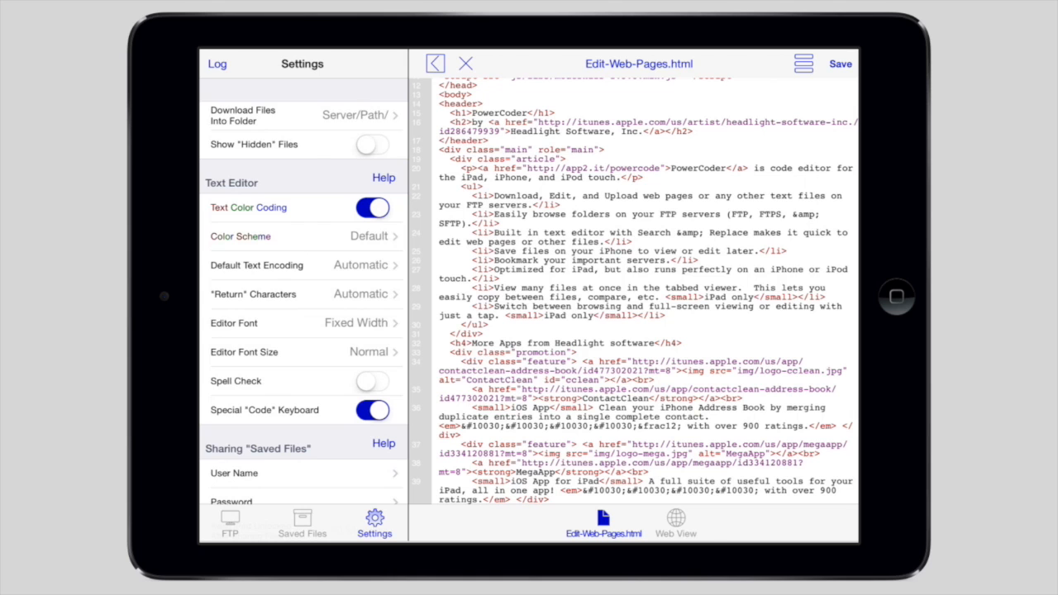
{"action": "left_click", "coordinate": [302, 237]}
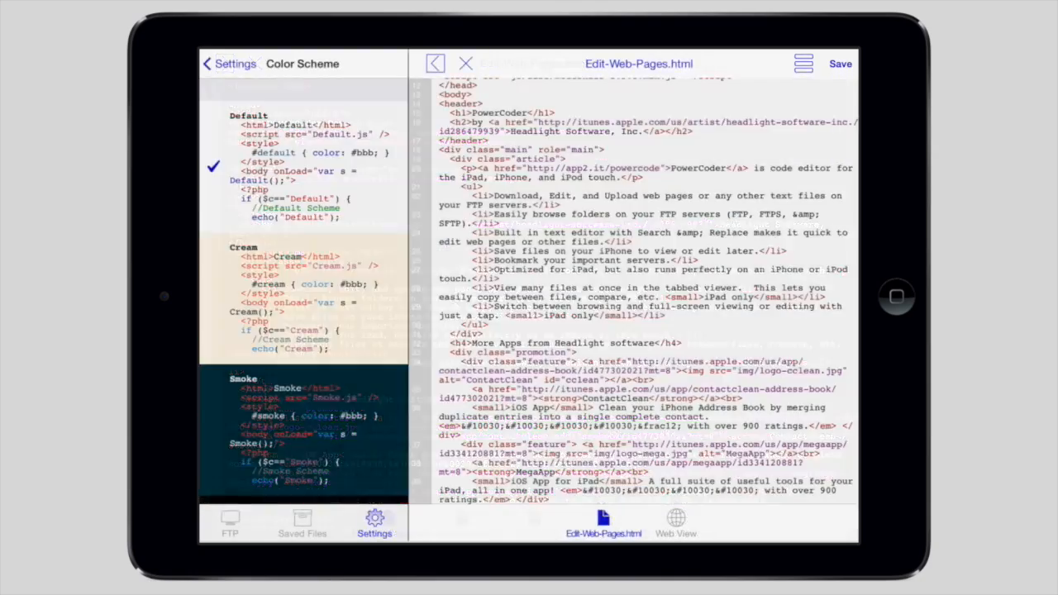
{"action": "left_click", "coordinate": [213, 64]}
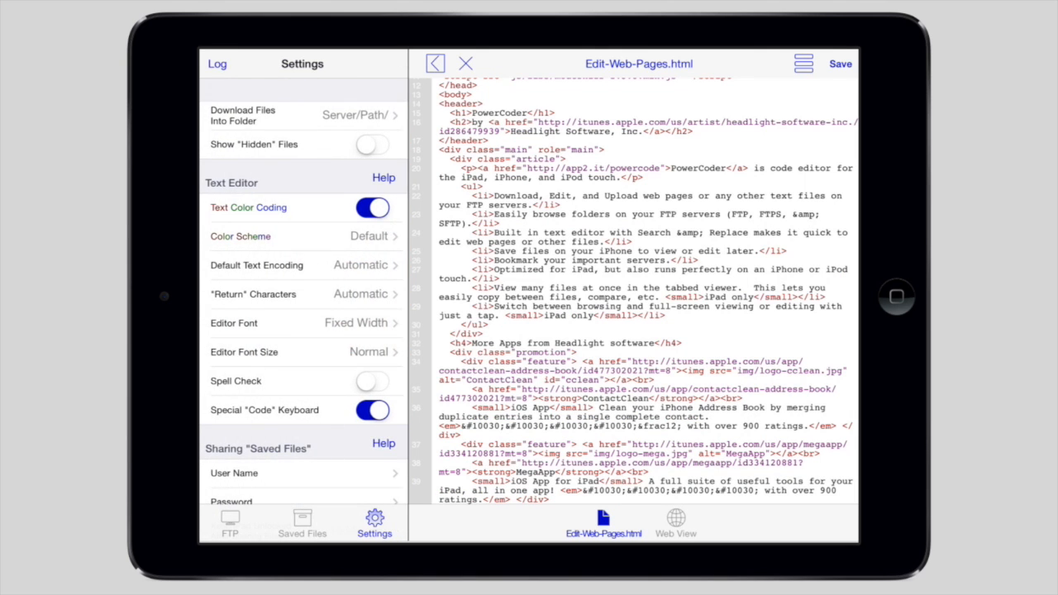
{"action": "scroll", "scroll_direction": "down", "scroll_amount": 3}
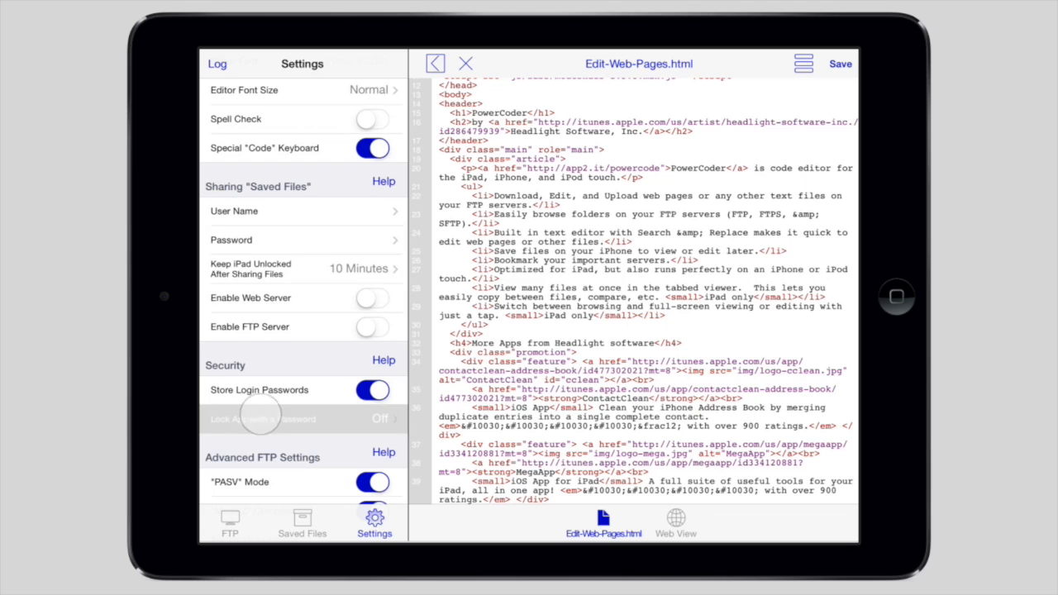
- Lock the app with a startup password and open the ftp.headlightinc.com SFTP connection details
{"action": "left_click", "coordinate": [260, 418]}
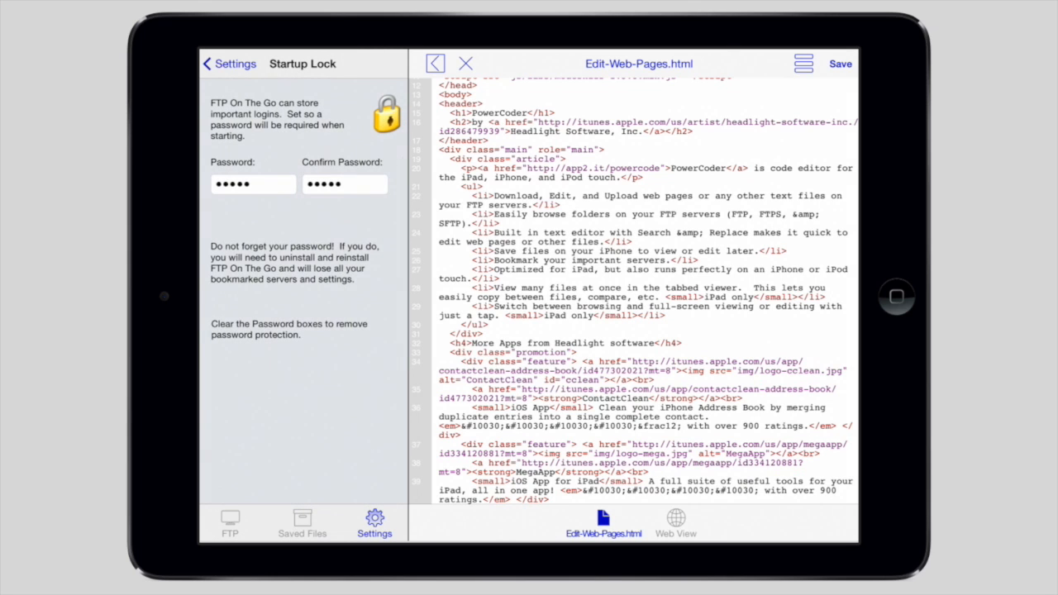
{"action": "left_click", "coordinate": [234, 64]}
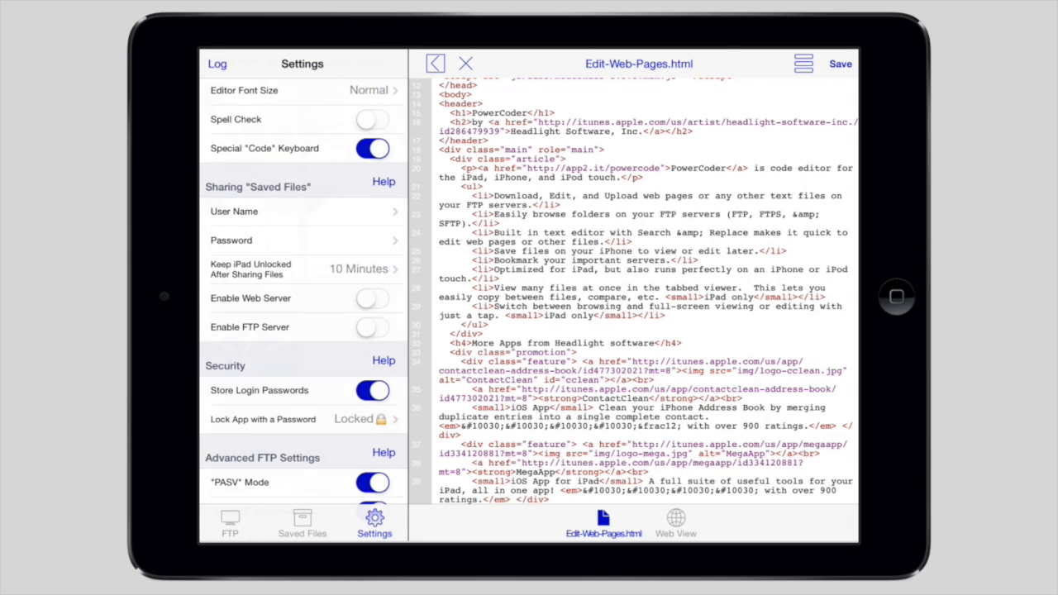
{"action": "left_click", "coordinate": [230, 523]}
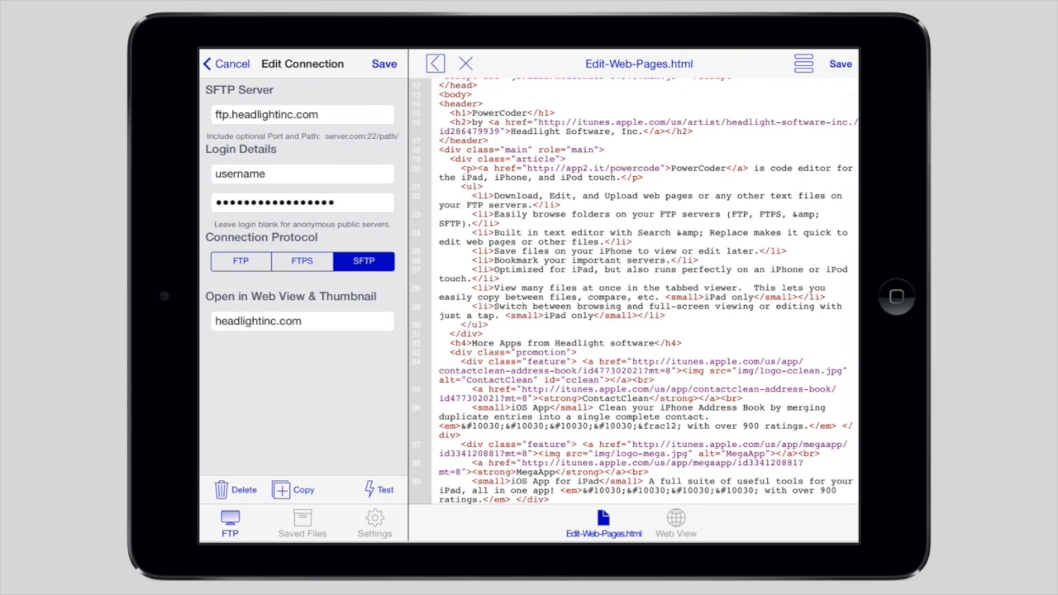
{"action": "left_click", "coordinate": [302, 260]}
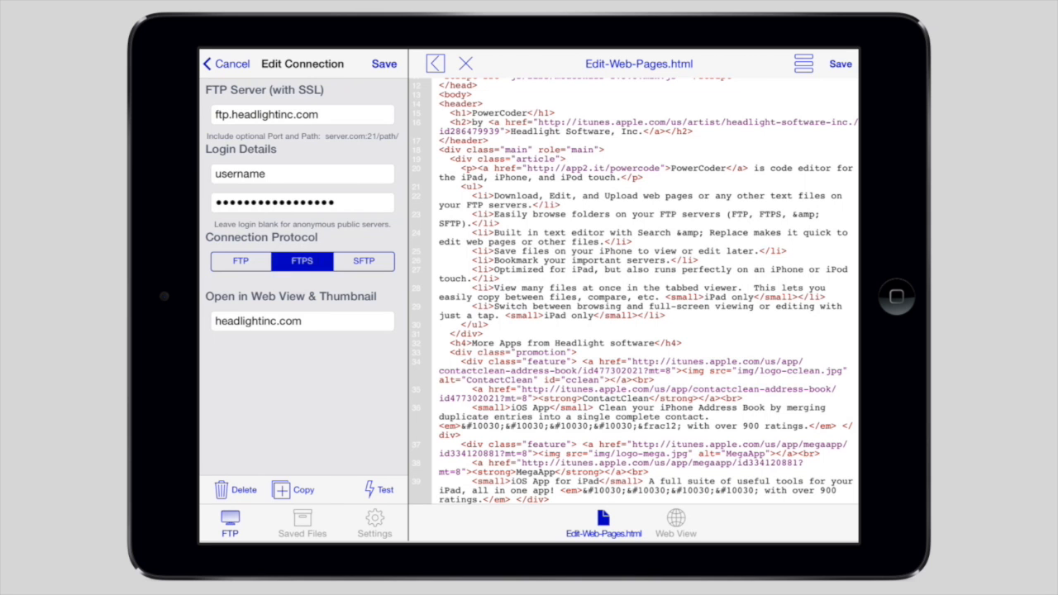
{"action": "left_click", "coordinate": [363, 261]}
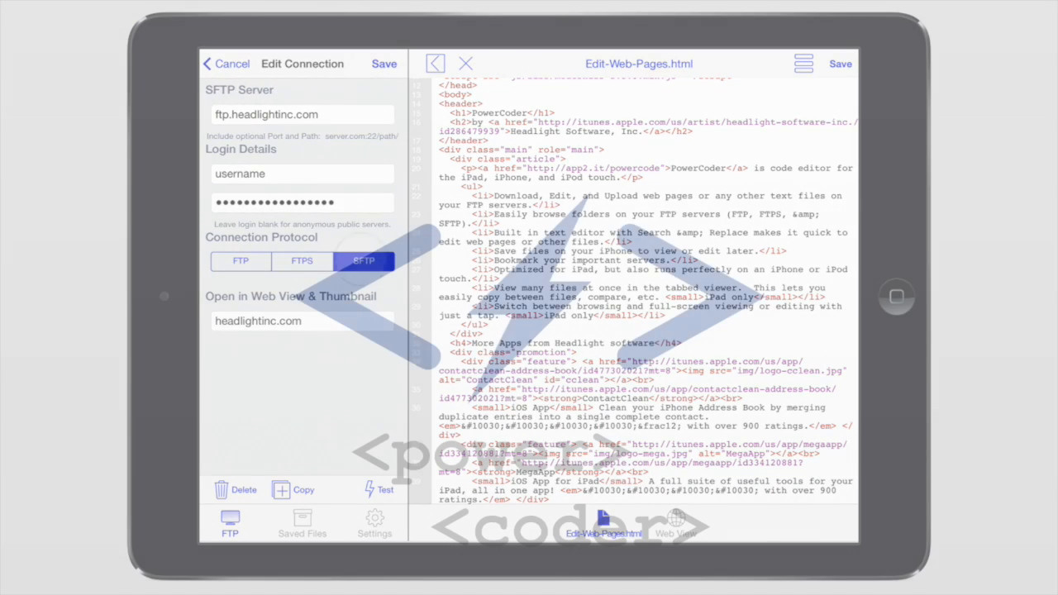